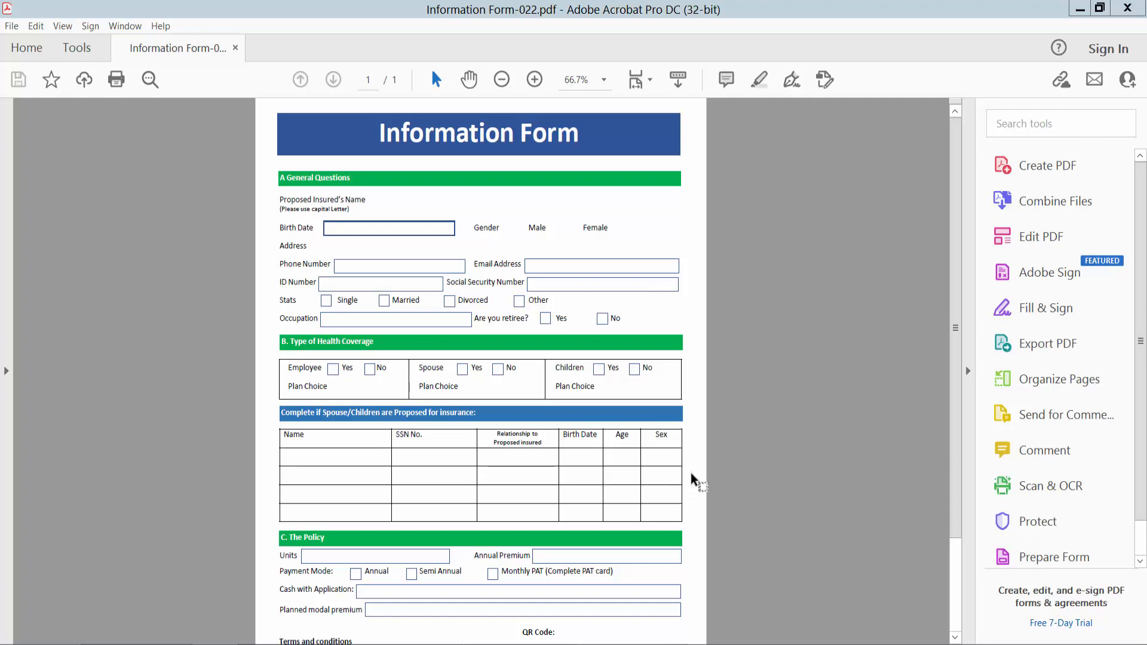
mouse_move(697, 362)
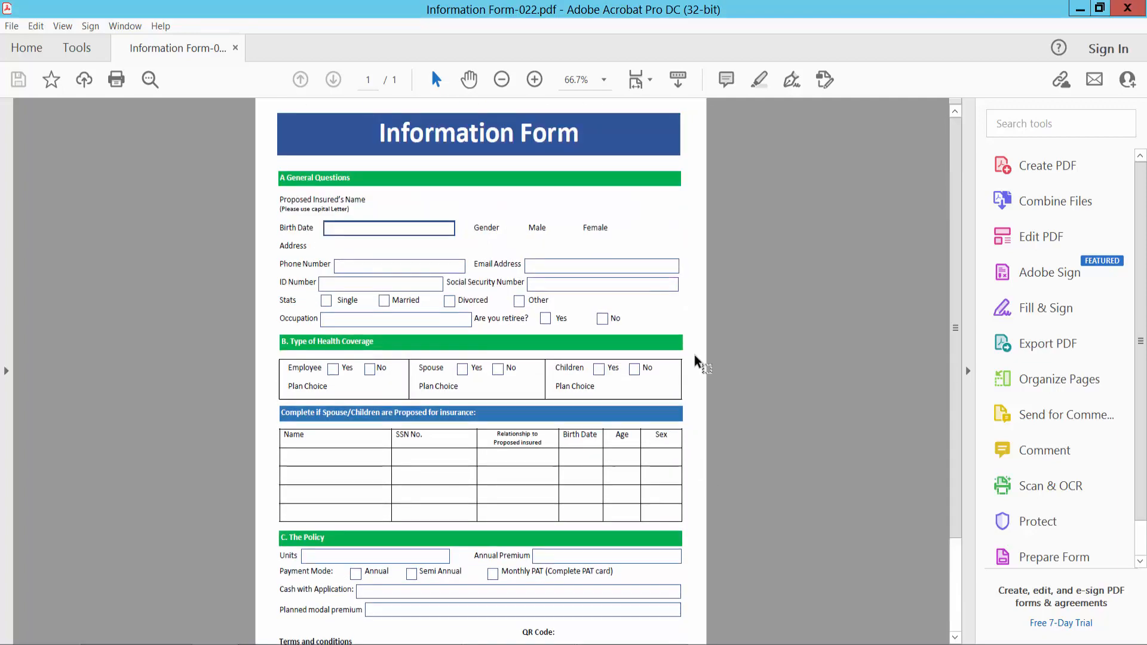
mouse_move(484, 224)
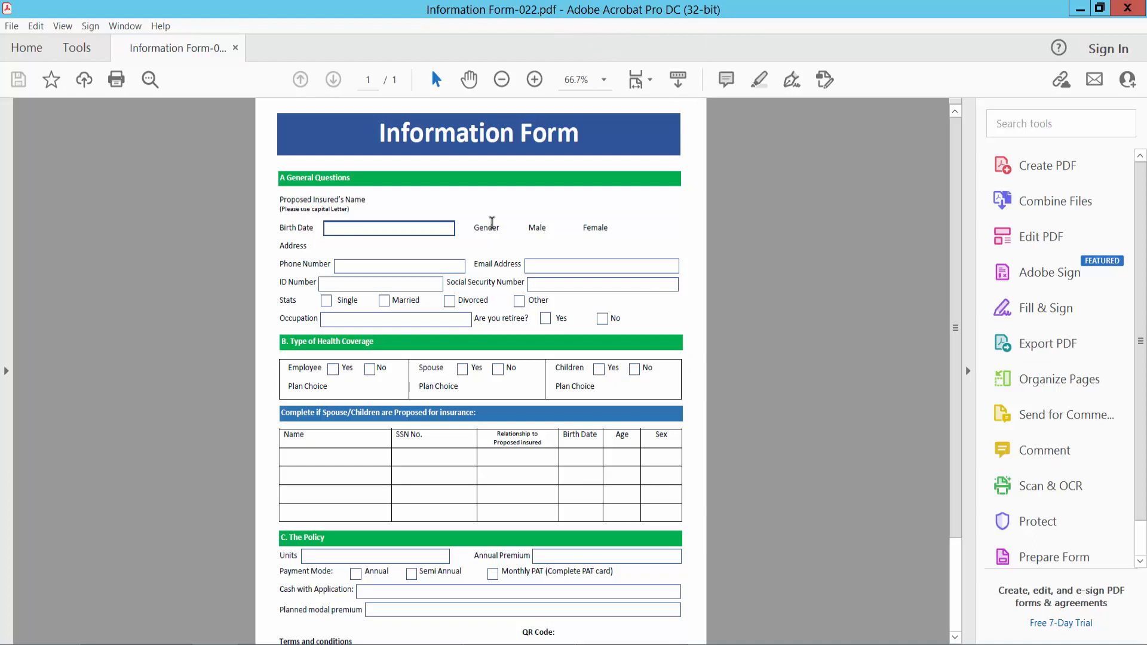
Open the Tools center and scroll down to the Forms & Signatures tools.
click(76, 47)
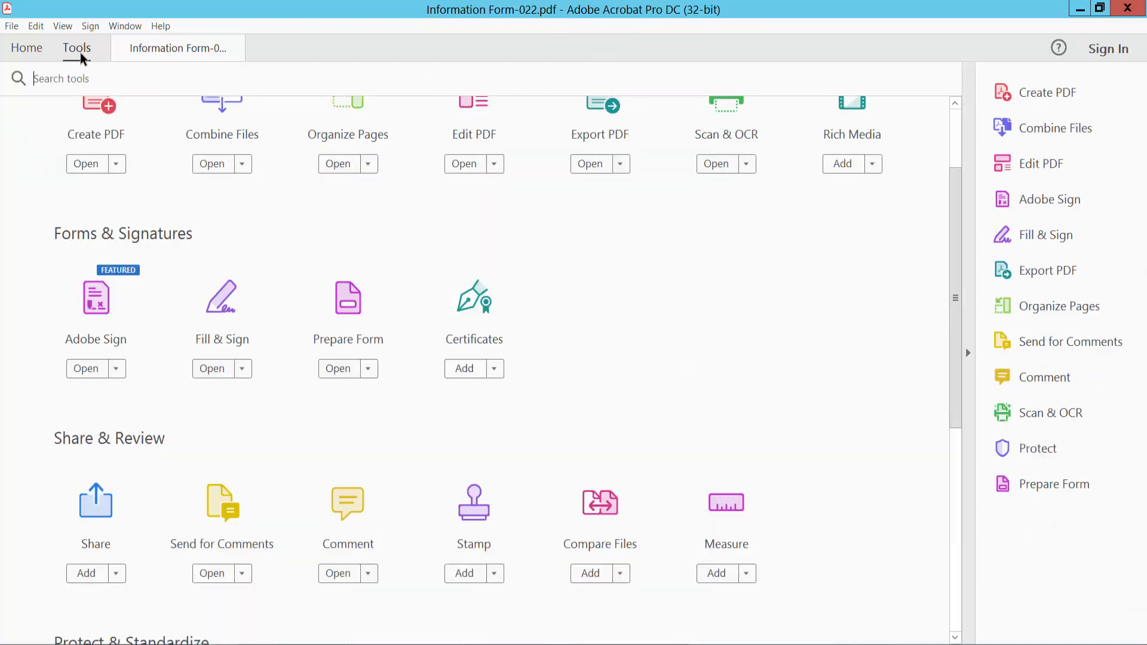
scroll(down, 3)
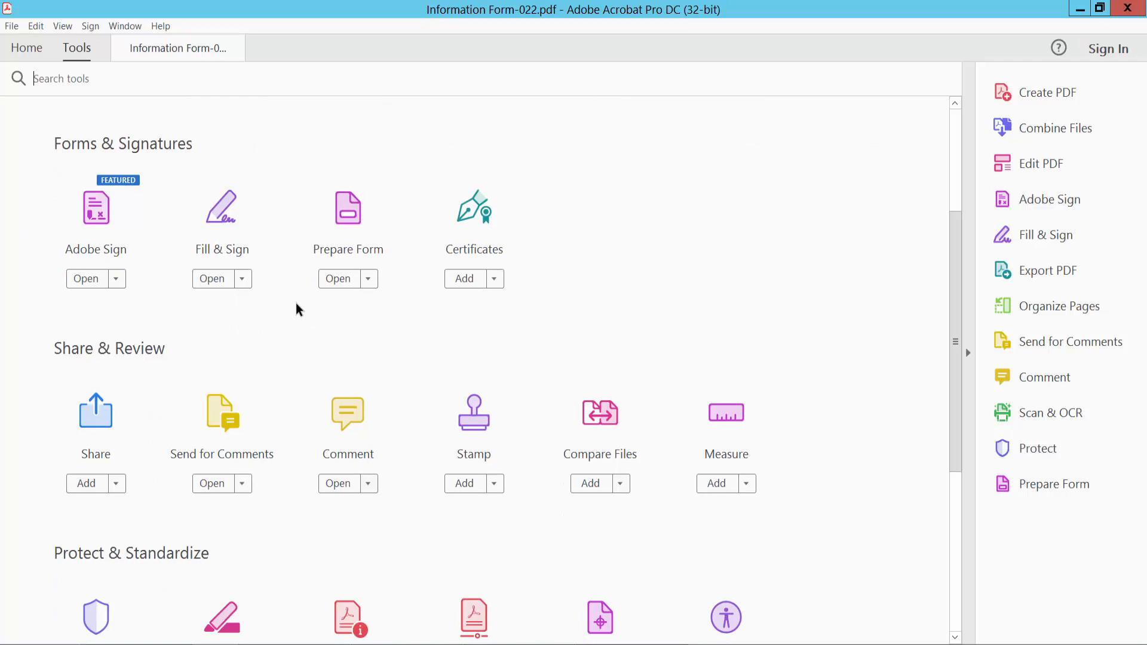
mouse_move(351, 216)
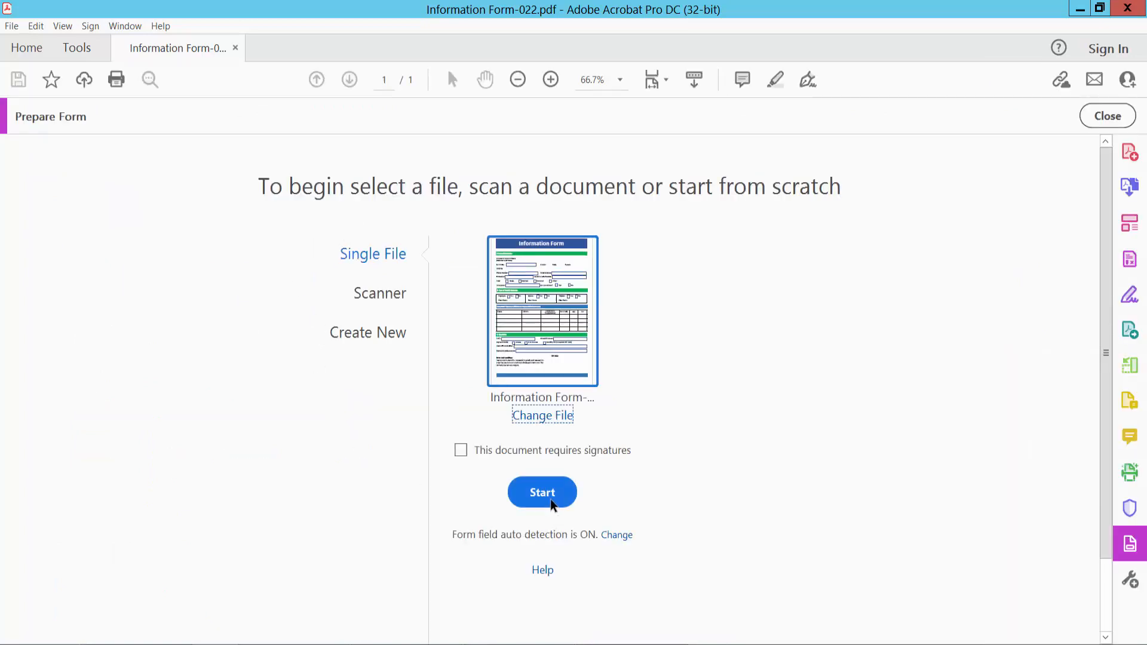
Start Prepare Form to auto-detect fields like Birth Date, Phone Number and Email Address.
click(542, 493)
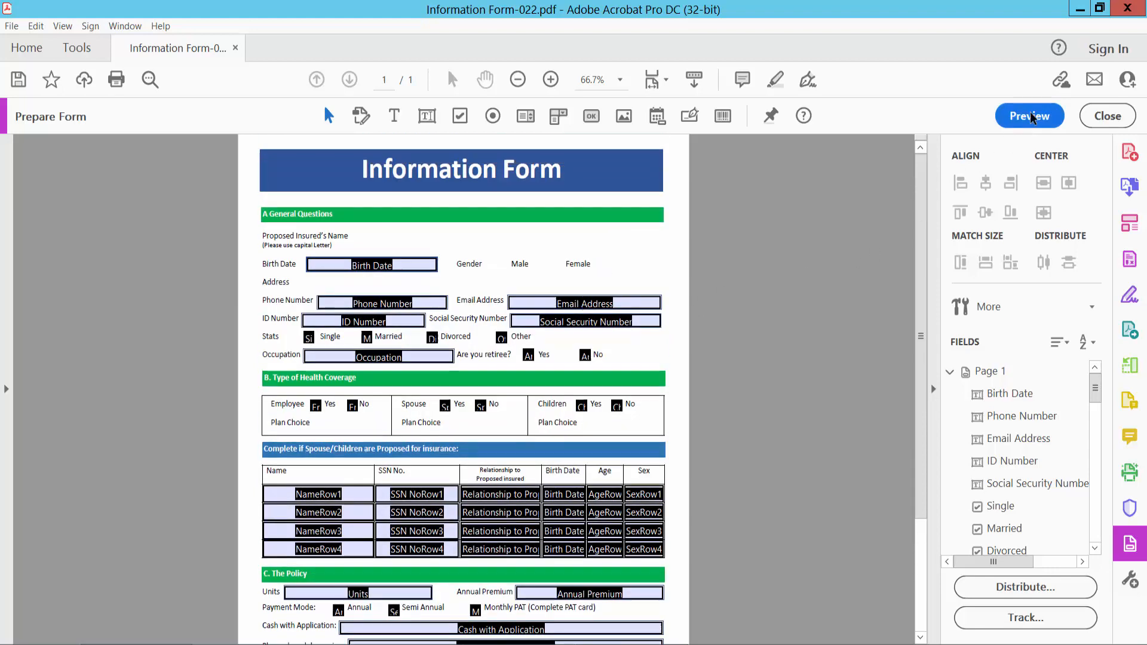
Preview the form and enter sample text like '245' and '415787' in Units and Occupation.
click(1030, 115)
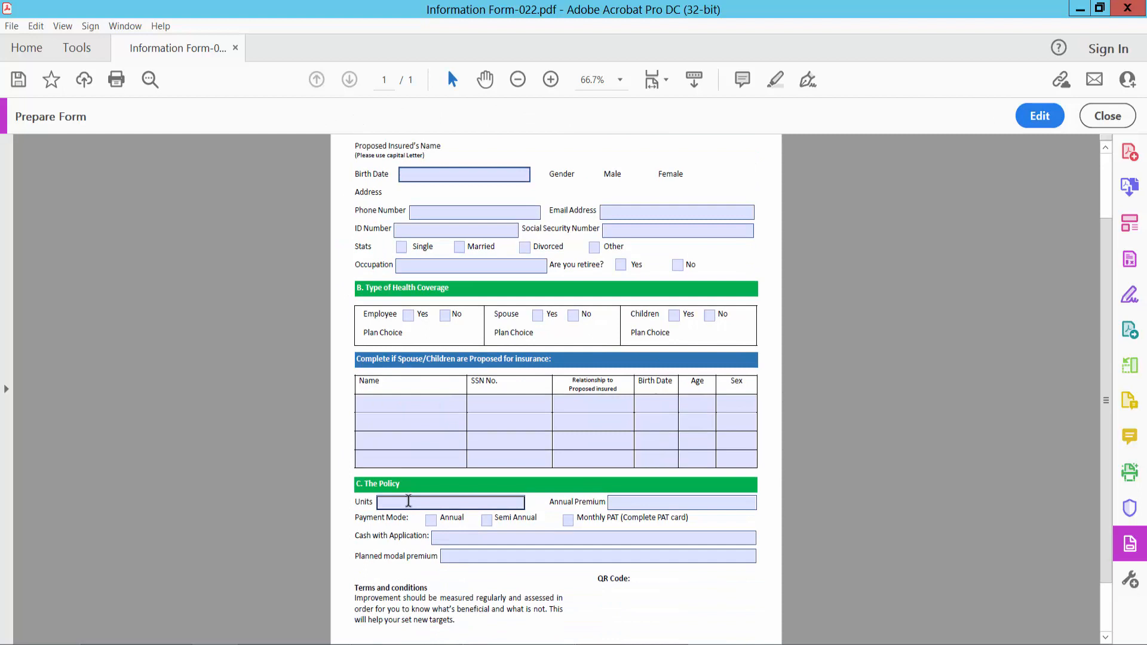
text(text)
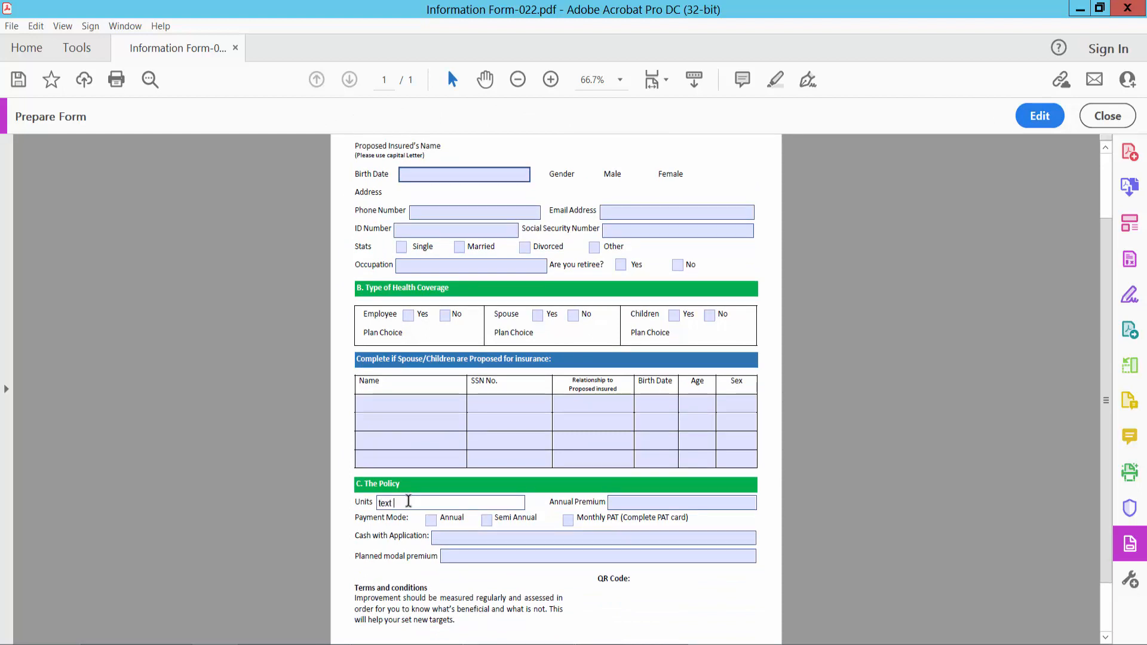
text(245)
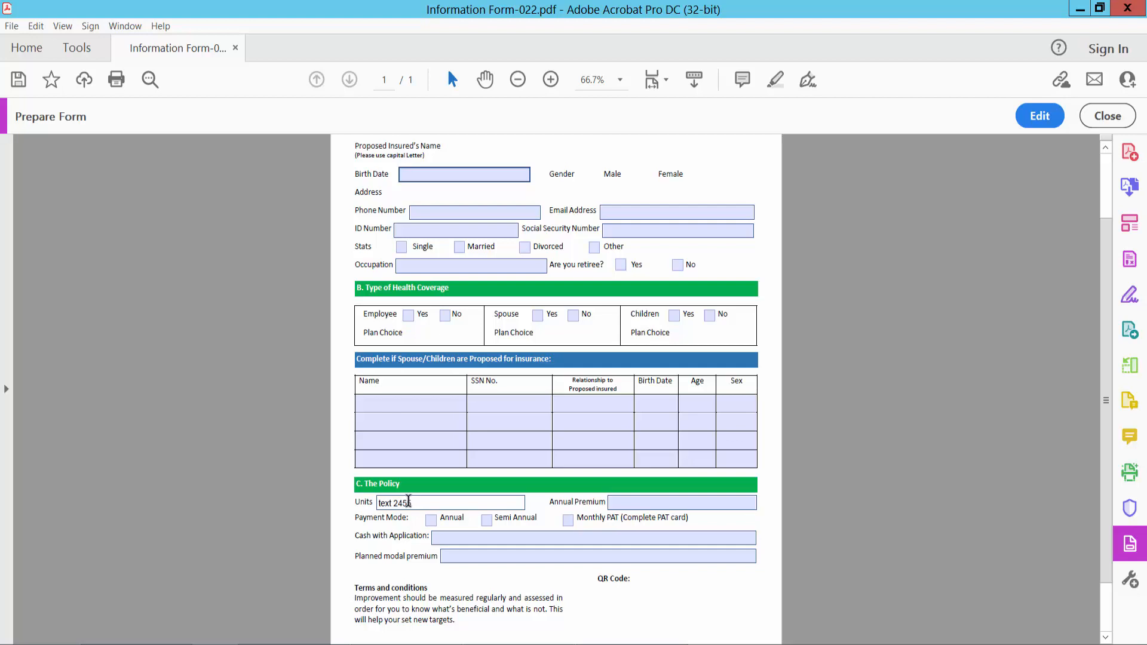
text(sddl)
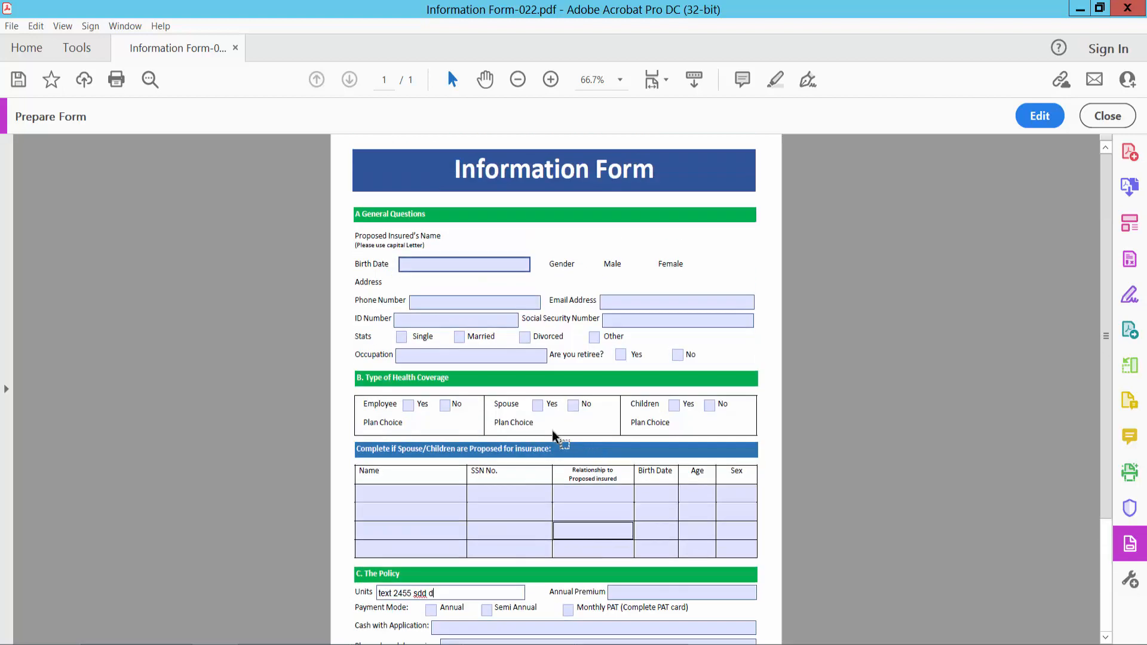
text(sdf)
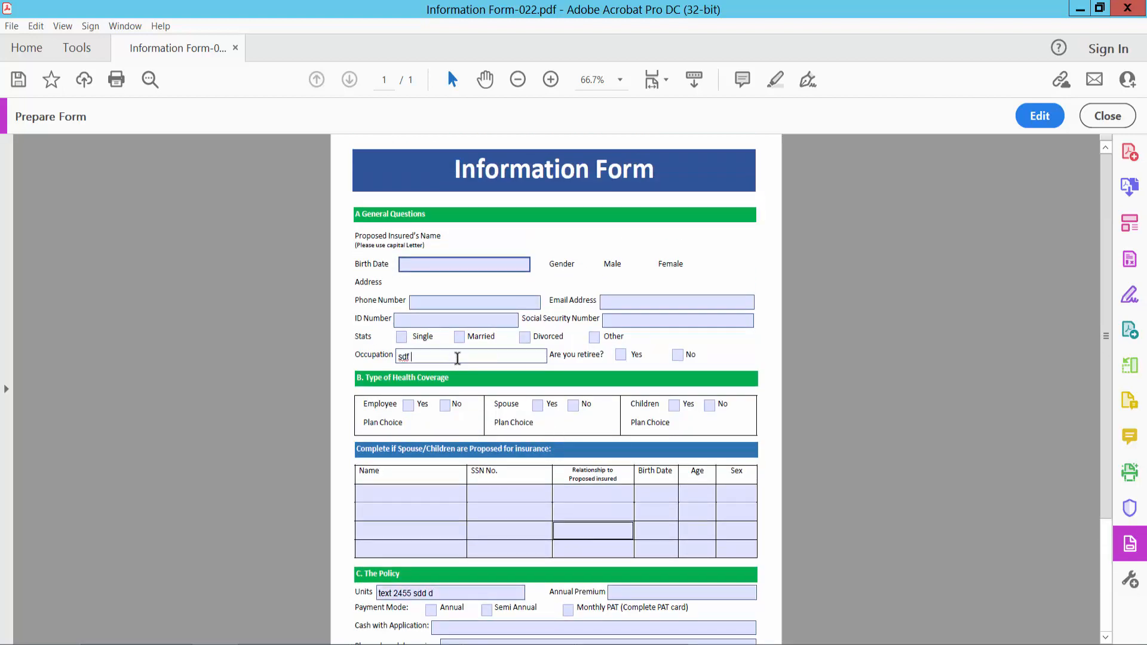
text(415787)
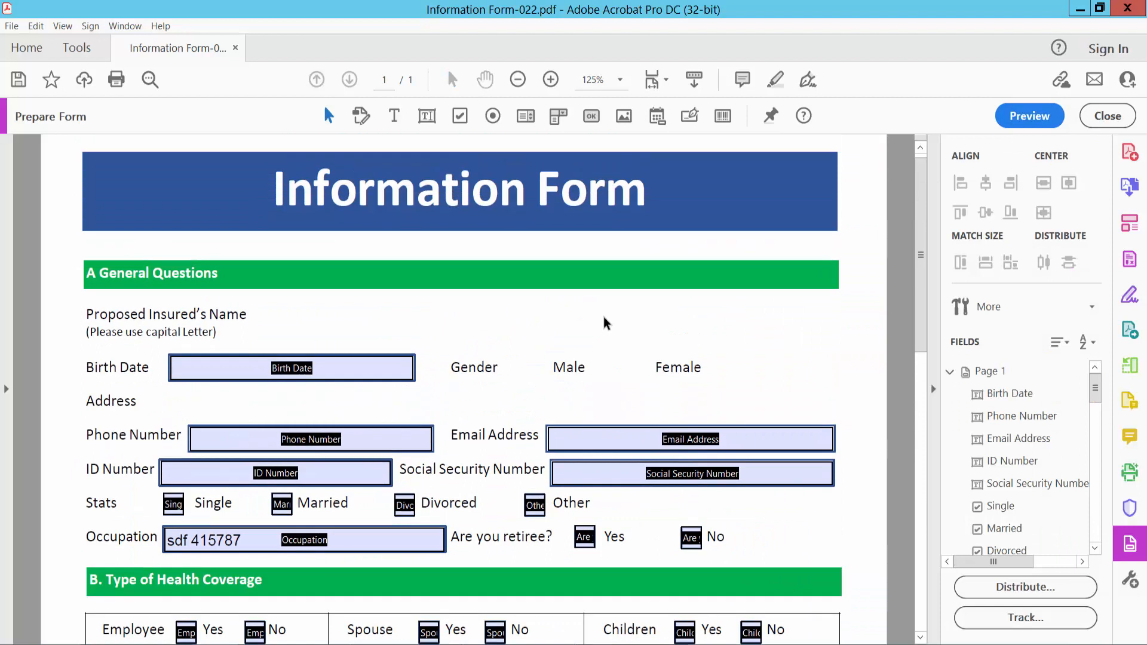
mouse_move(300, 322)
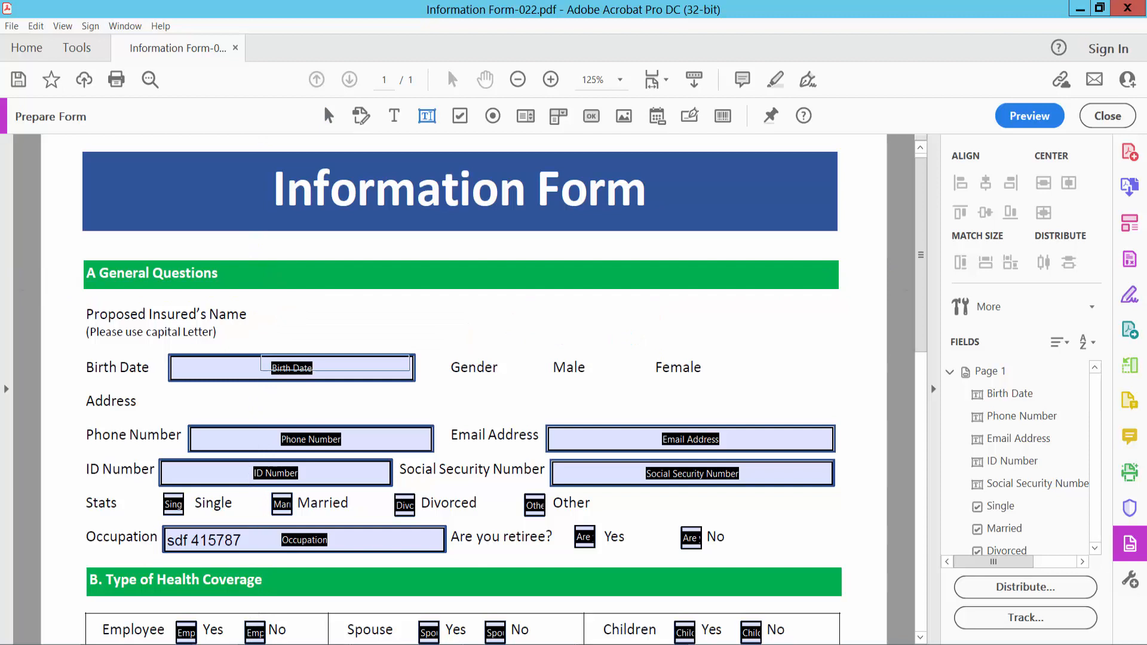
Open Text10's properties, keep the field Visible, and show its Appearance settings.
right_click(318, 313)
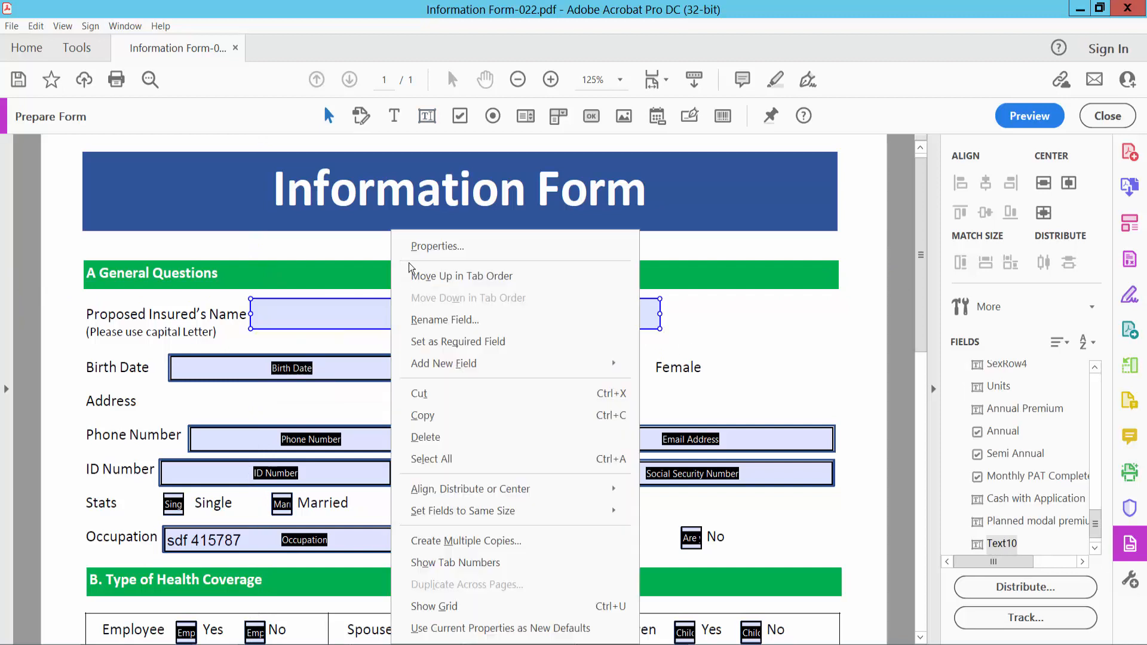
click(437, 246)
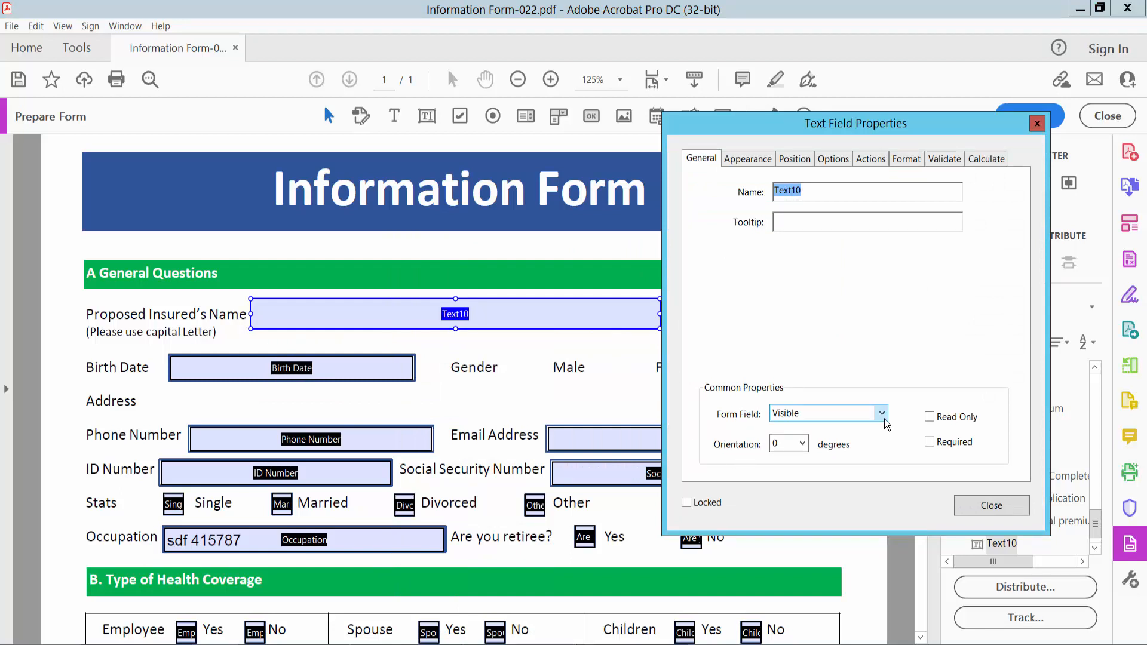
click(881, 414)
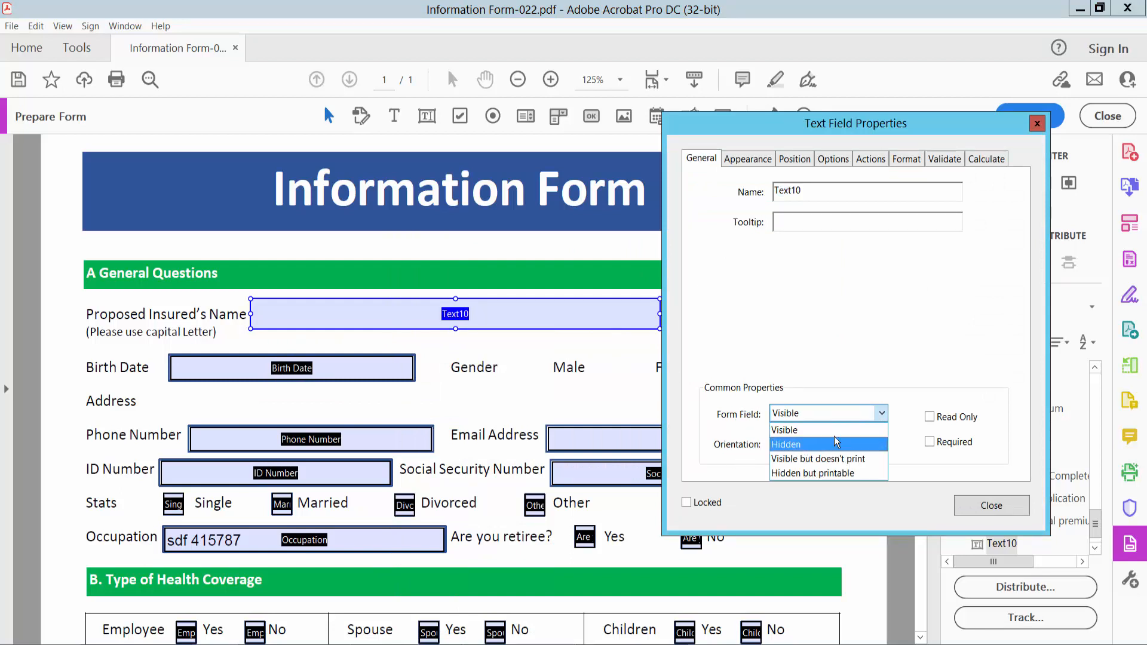
click(784, 430)
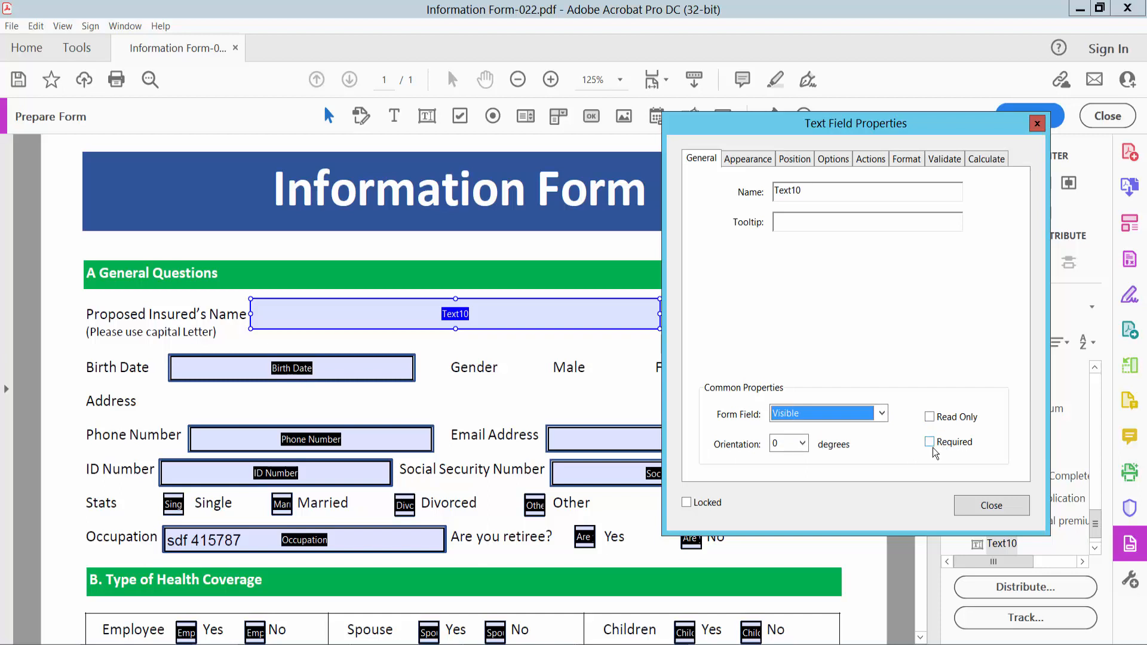
click(747, 158)
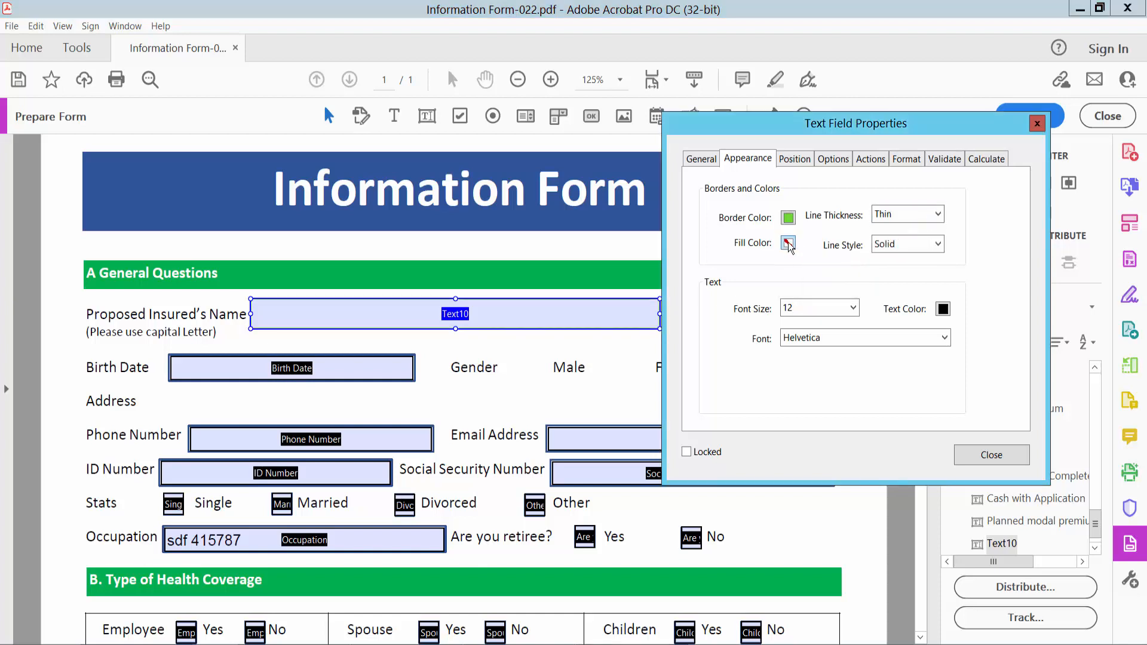
Set Text10's font size to Auto and its text color to red.
click(788, 243)
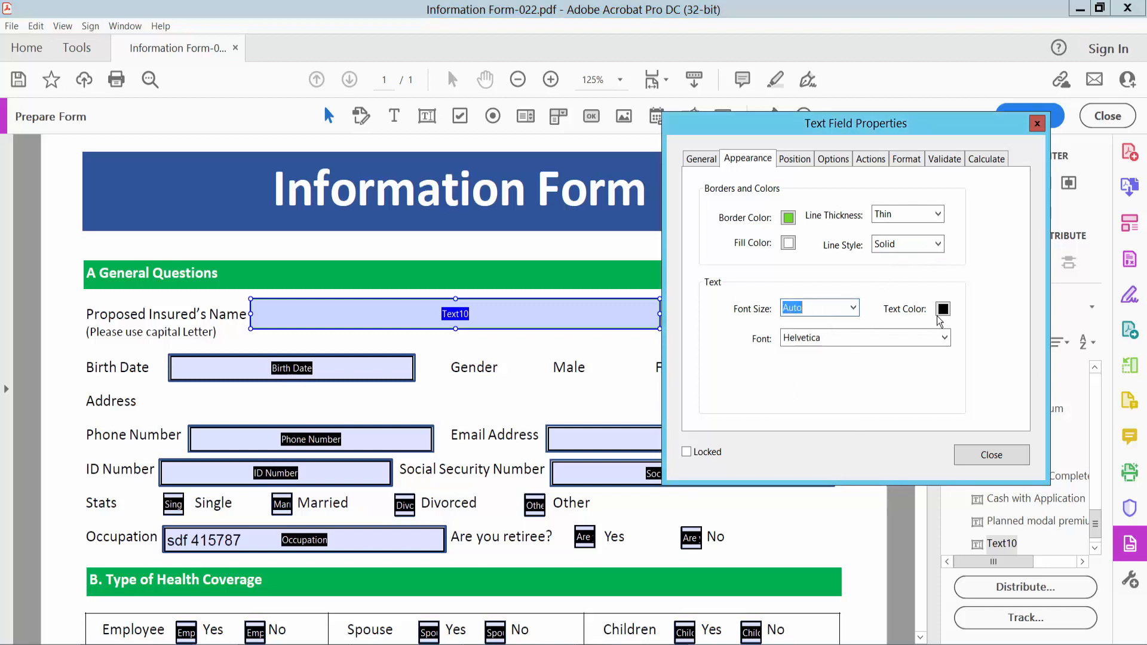
click(943, 309)
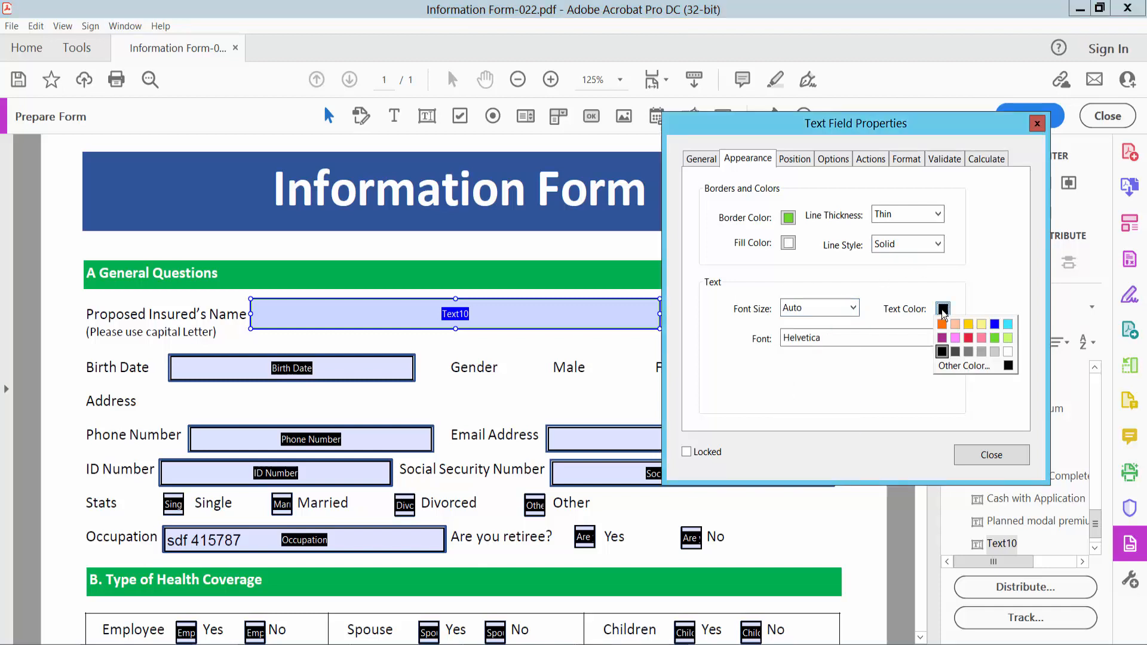
click(981, 337)
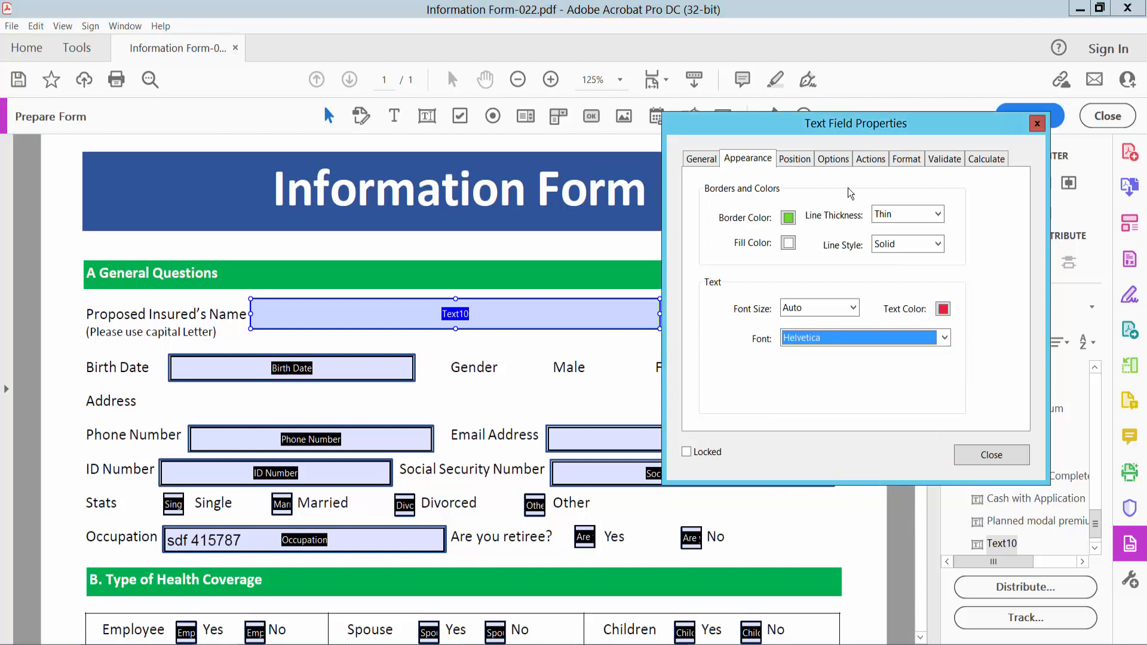
click(832, 159)
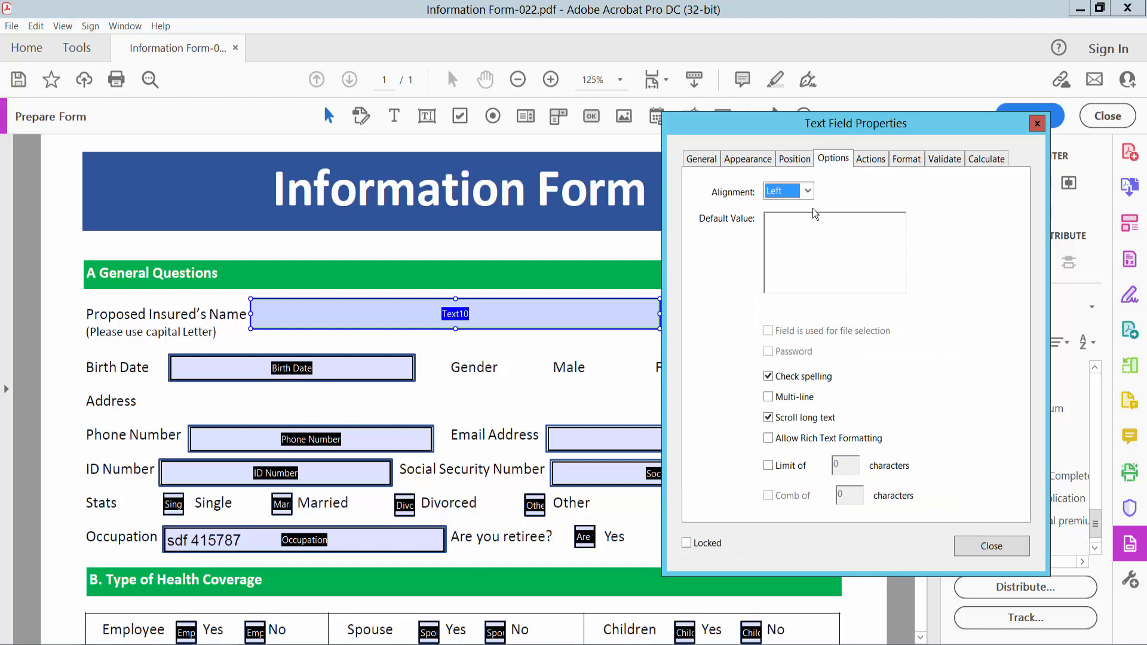
Set Text10's alignment to Center, toggle the character limit checkbox, and close properties.
click(806, 191)
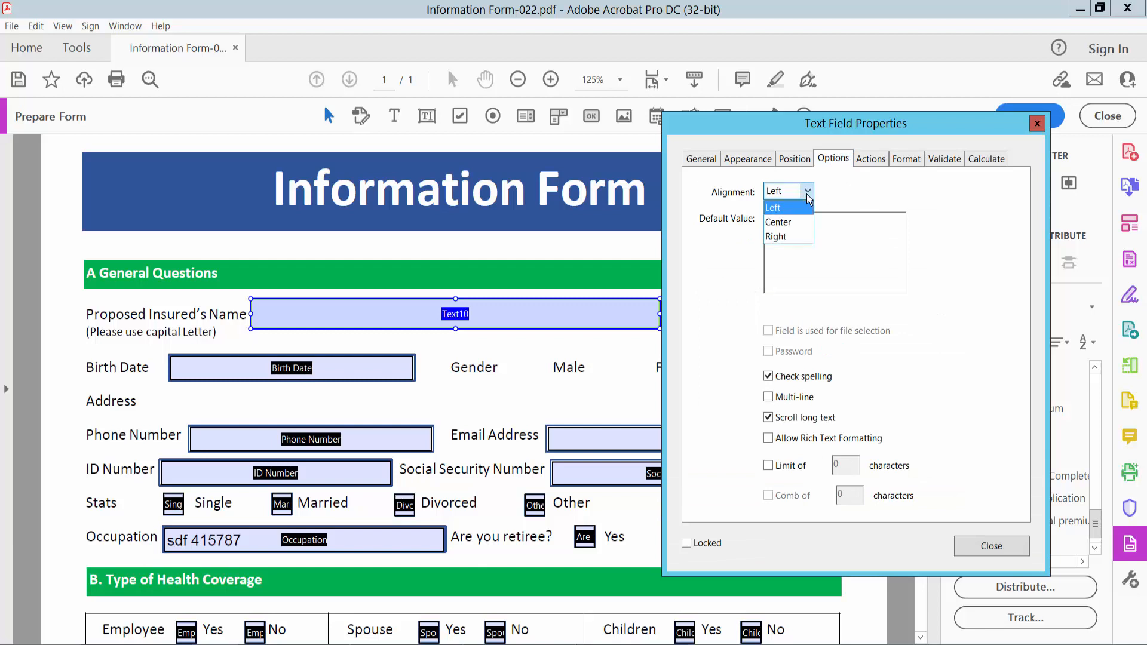
click(778, 222)
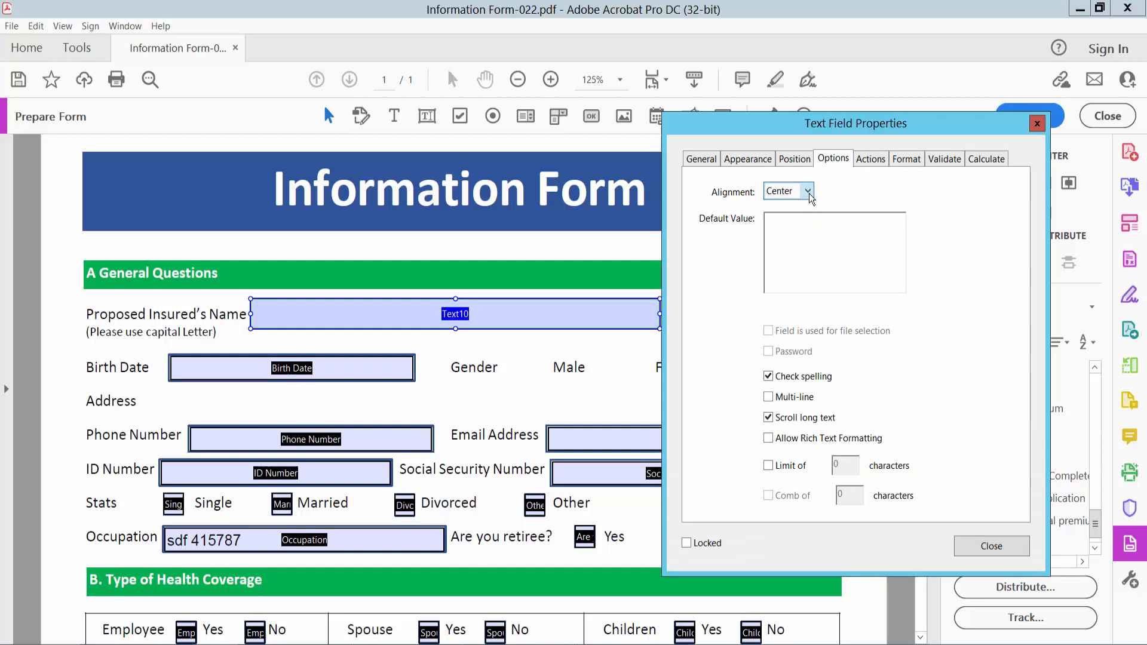
click(808, 191)
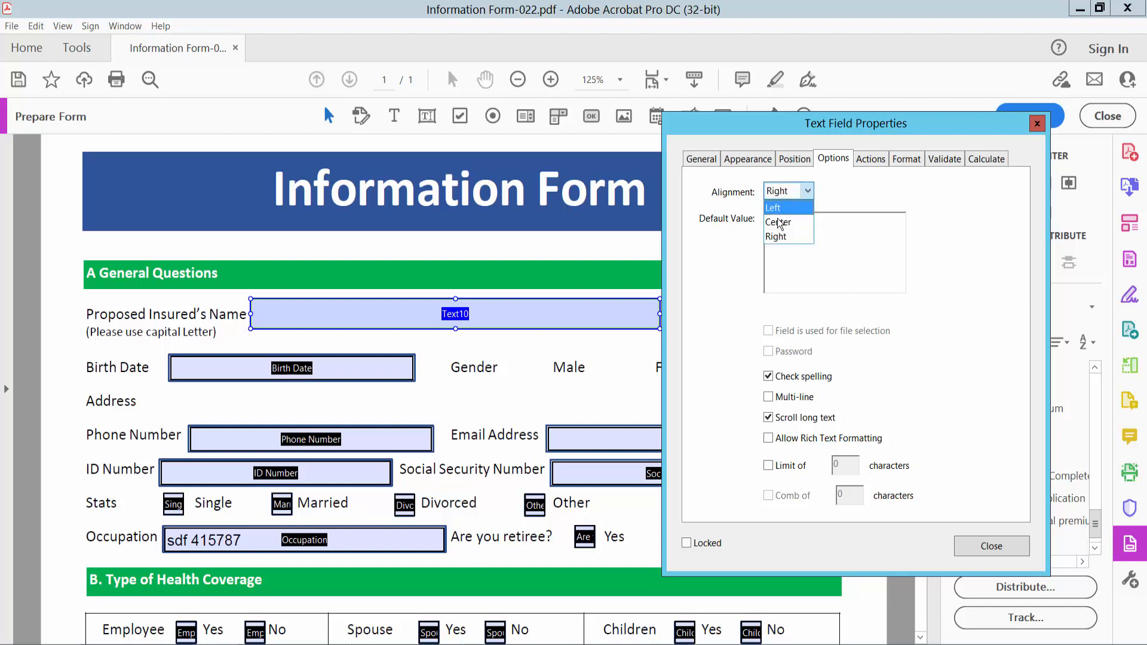
click(778, 222)
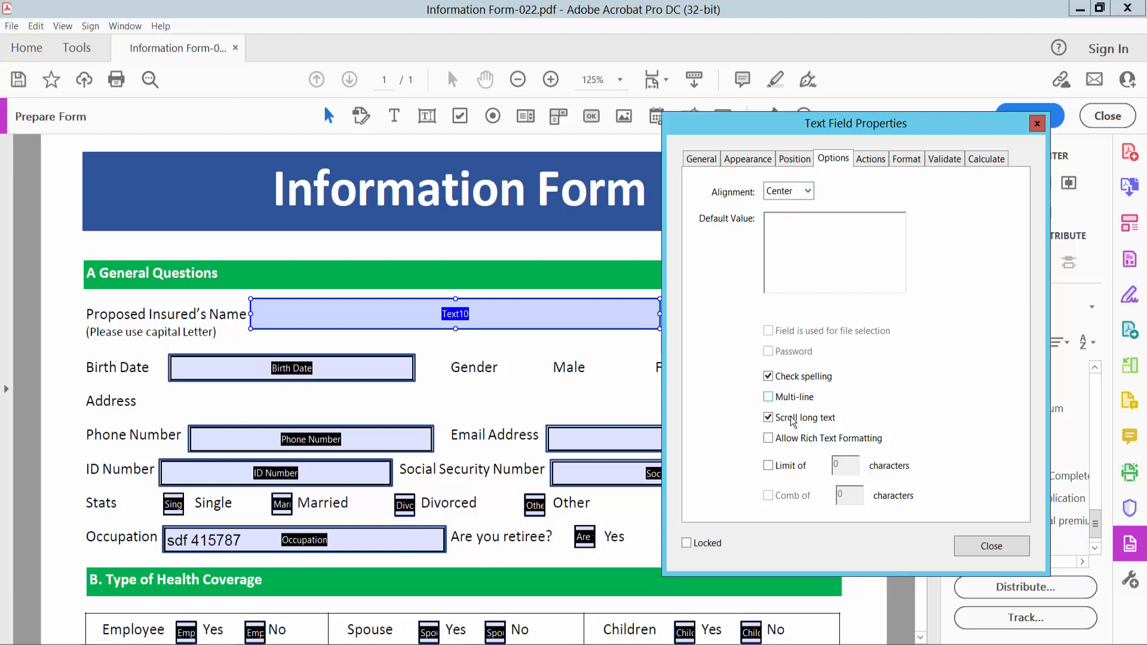
click(767, 466)
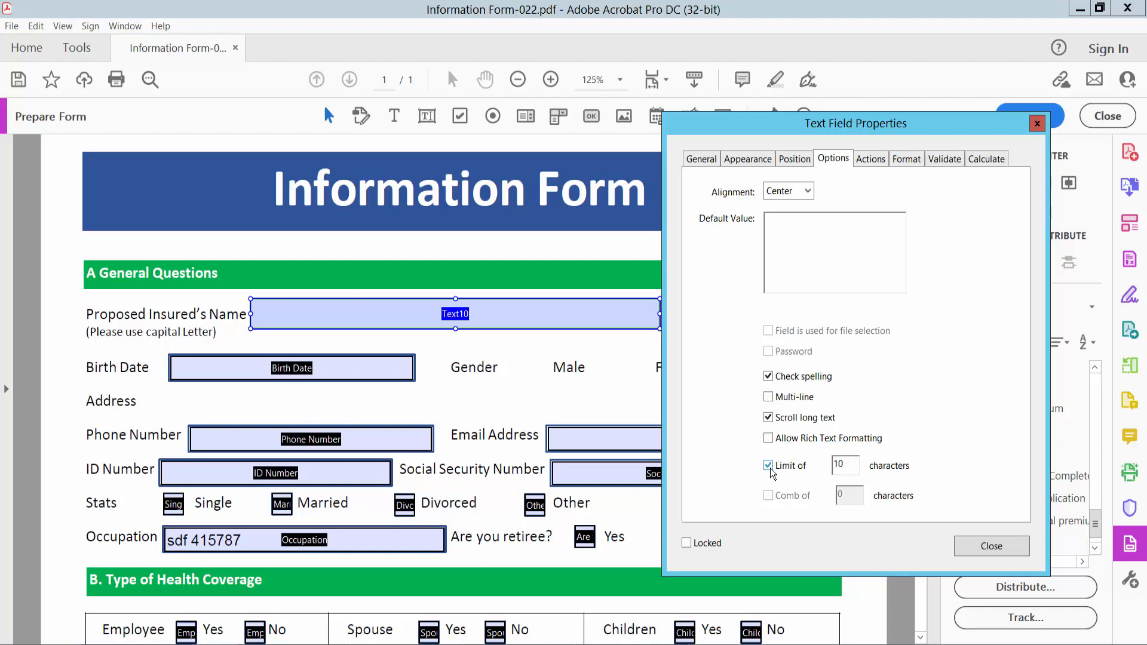
click(768, 465)
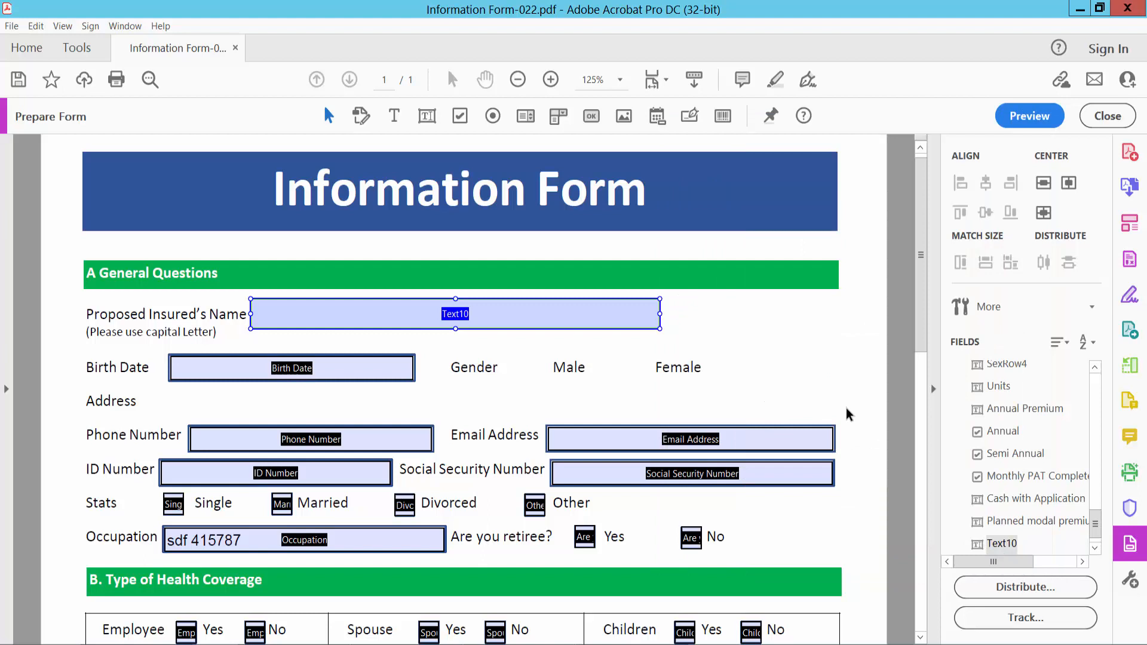
Preview the form, type 'tyep text' in the name field, and scroll to the Policy section.
click(1029, 116)
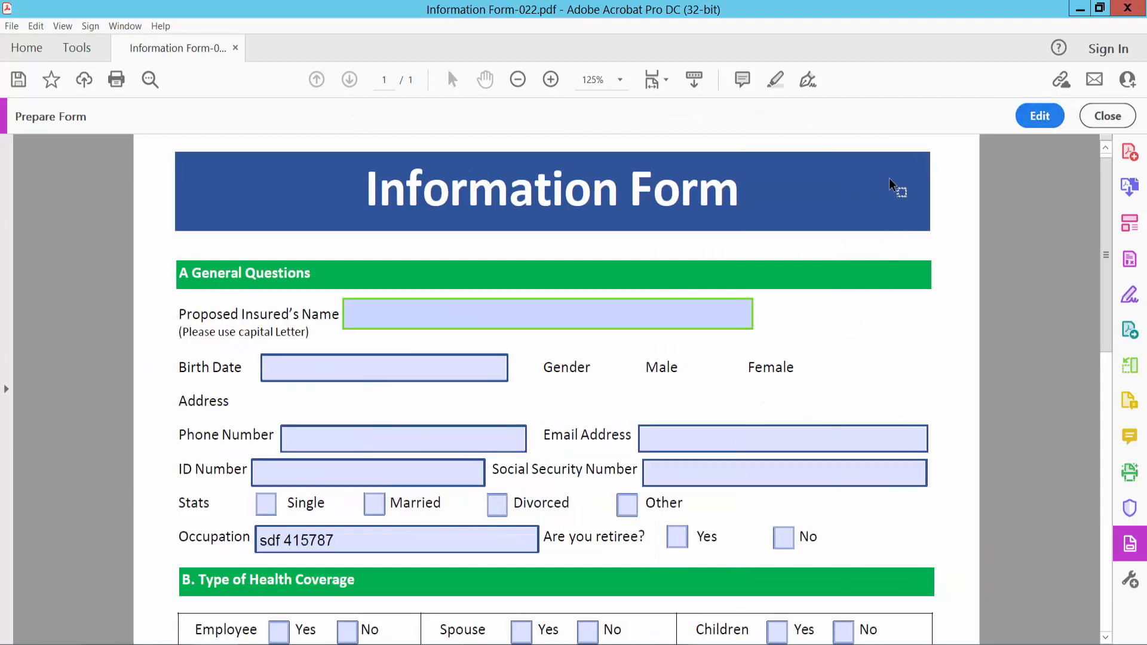
text(t)
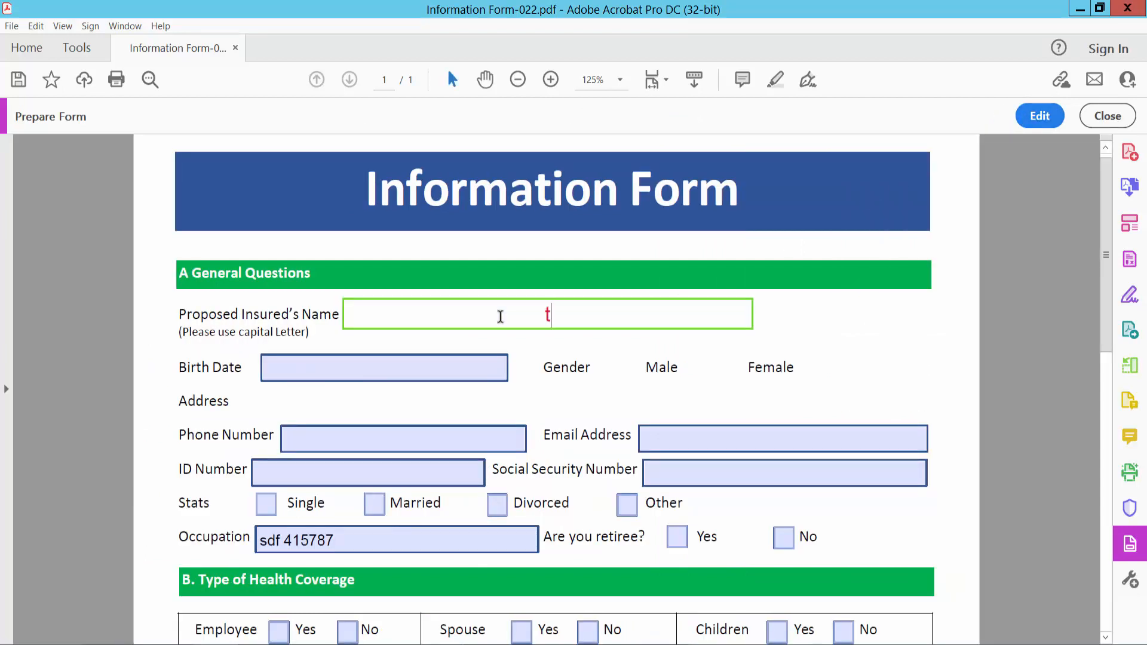
text(yep text)
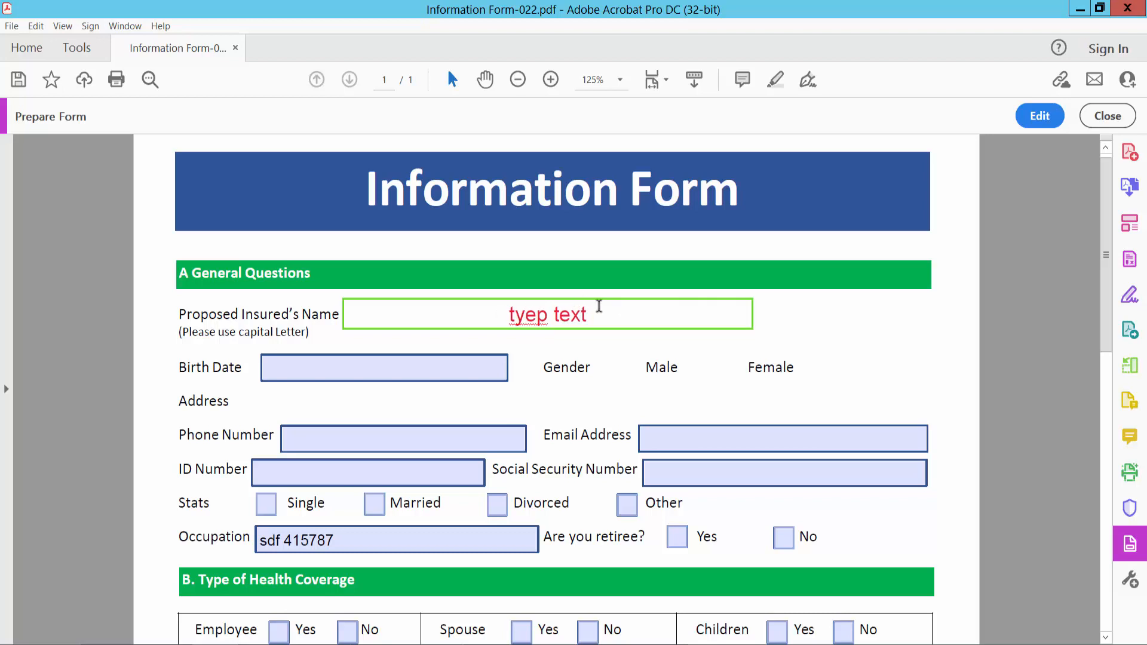
double_click(548, 315)
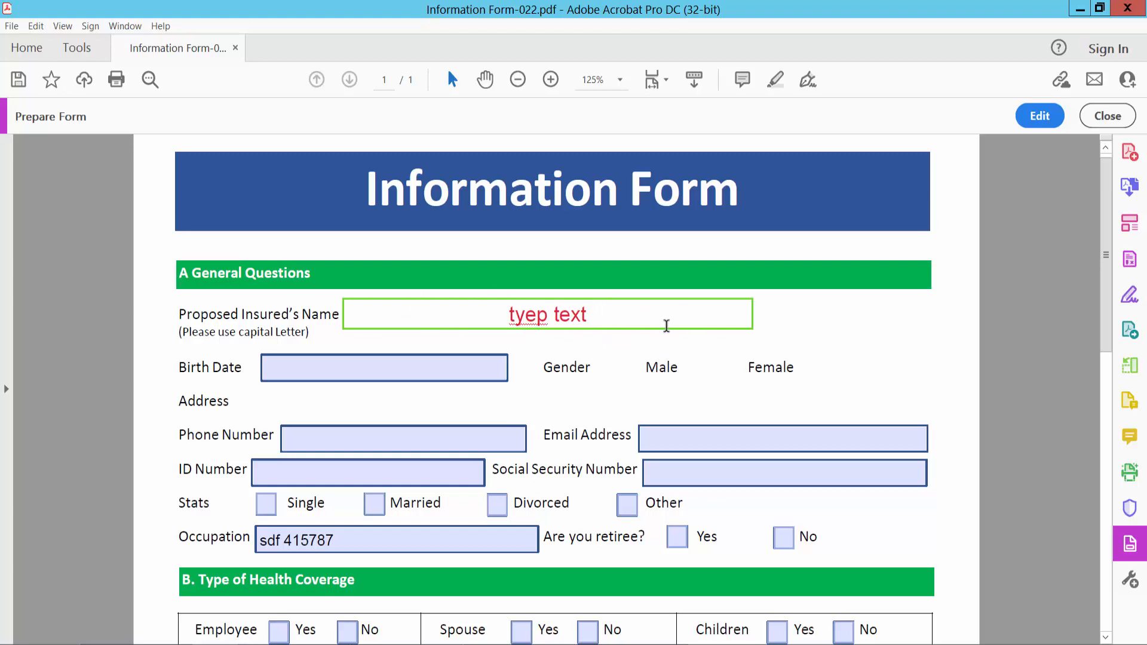
scroll(down, 3)
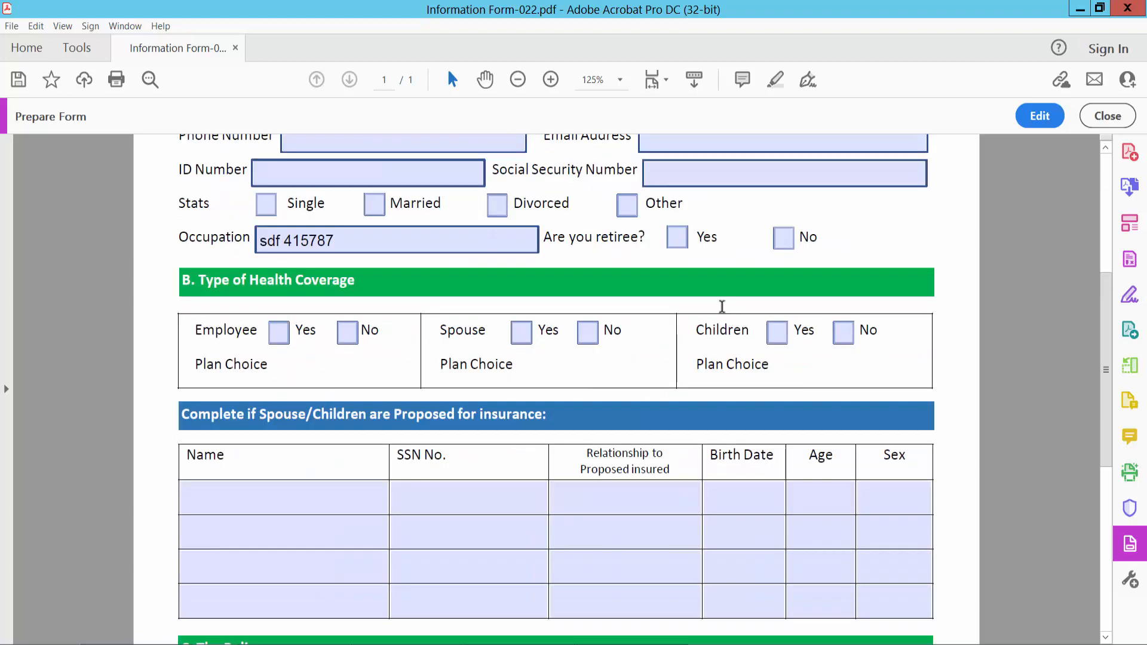
scroll(down, 3)
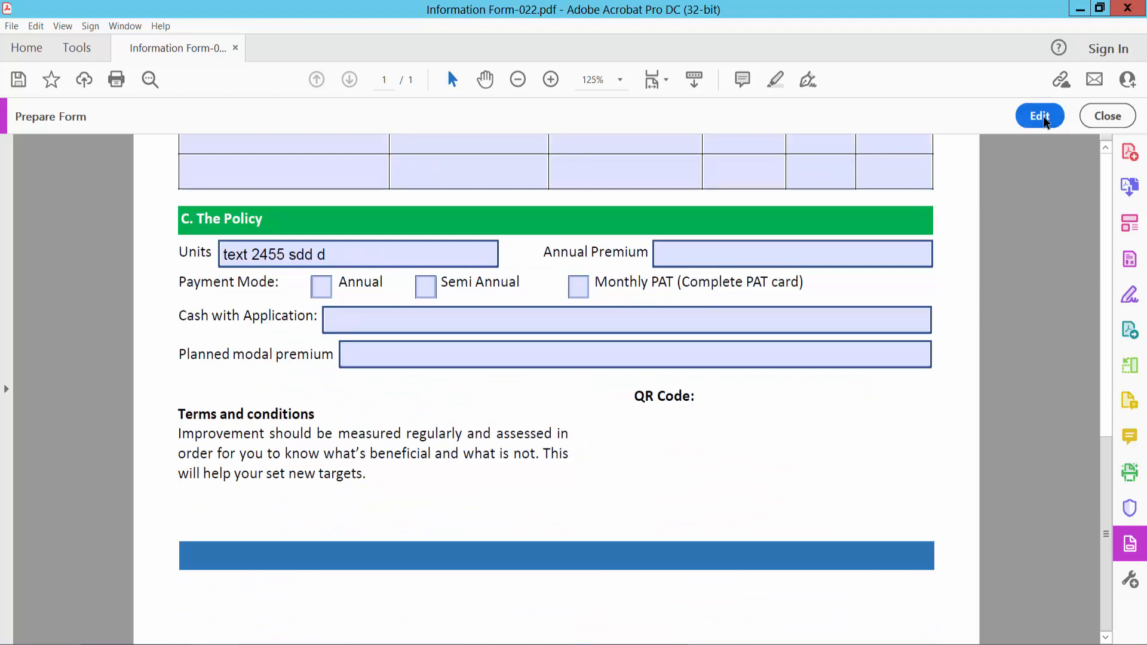
Return to editing and add the Barcode11 field under the QR Code label, accepting the warning.
click(1040, 115)
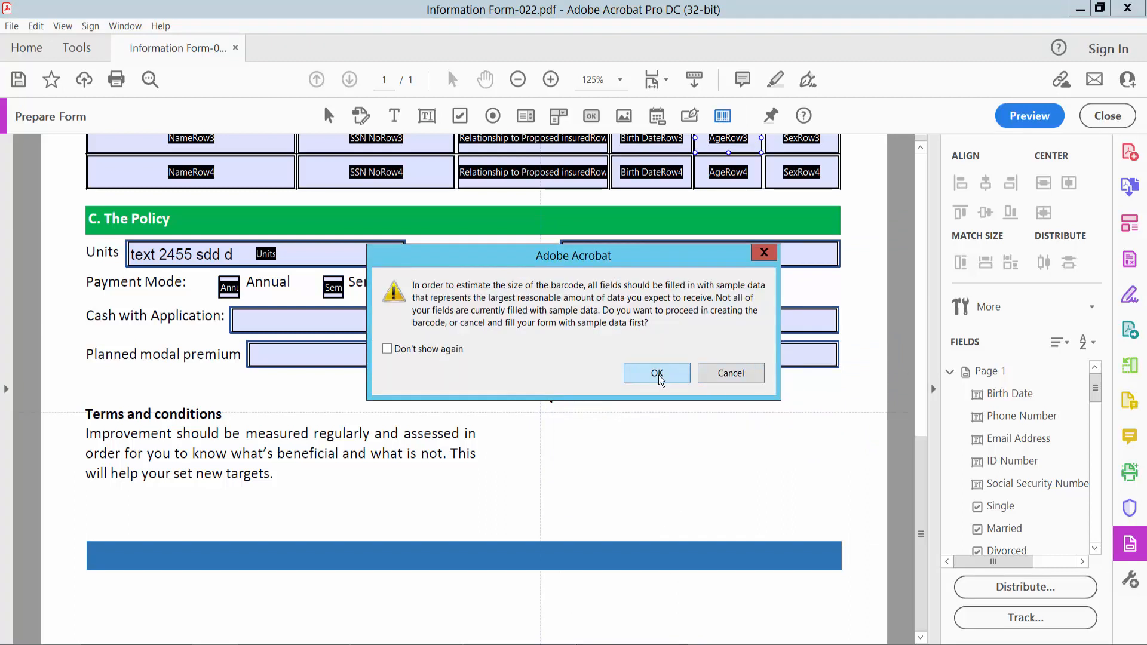
click(656, 374)
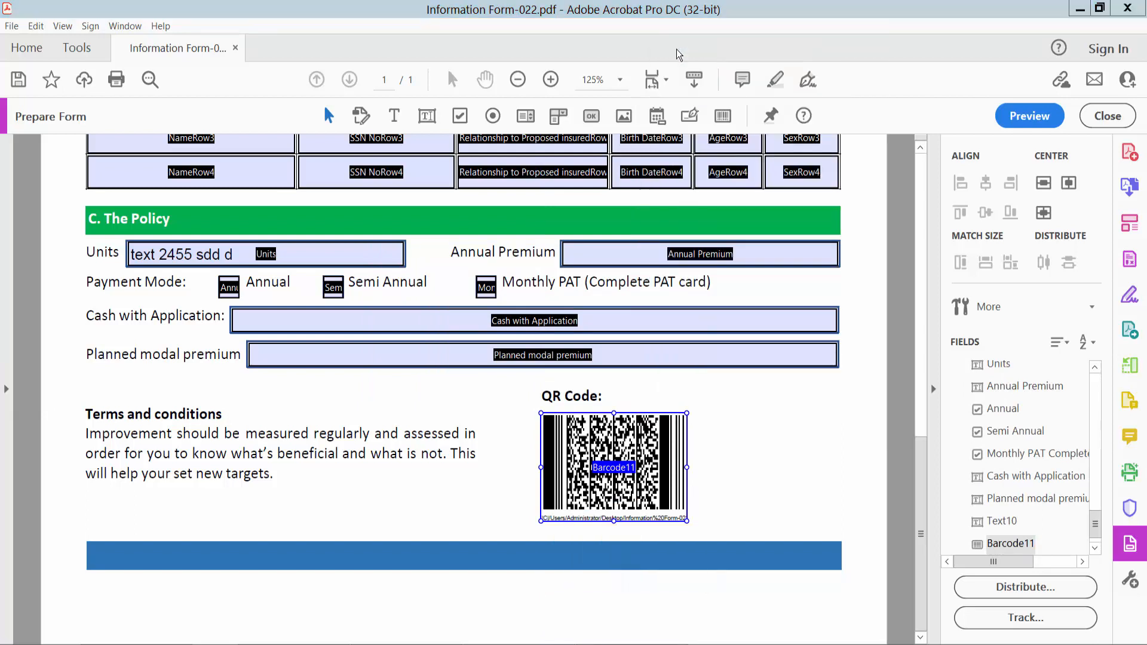
Change Barcode11's symbology from PDF417 to QR Code and close its properties.
double_click(613, 467)
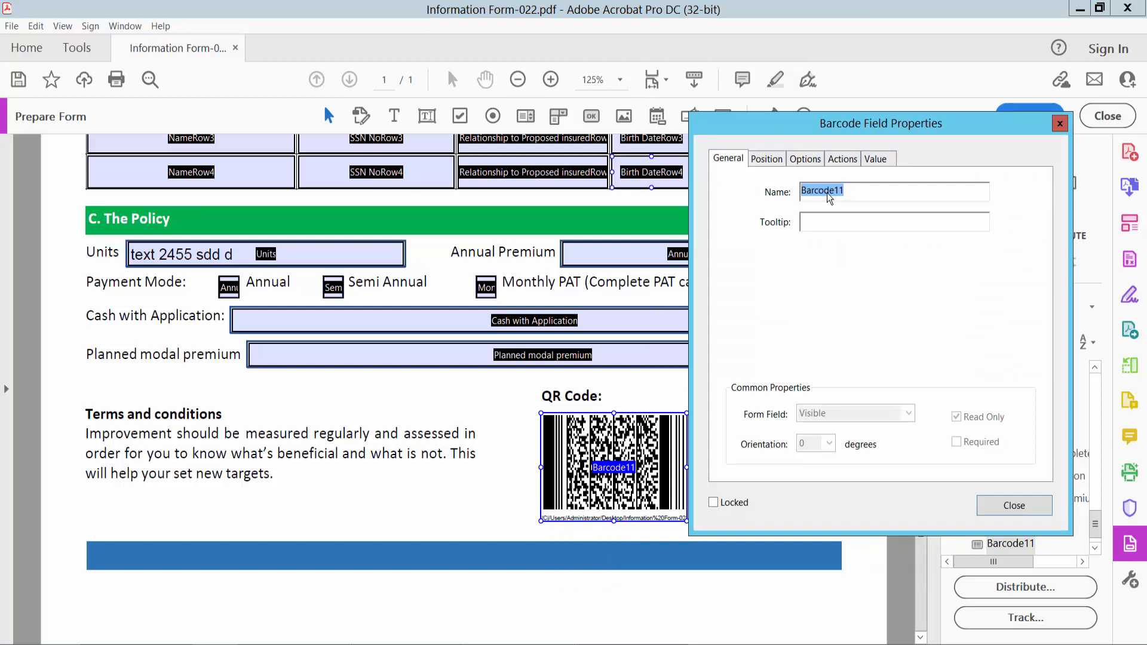
click(766, 159)
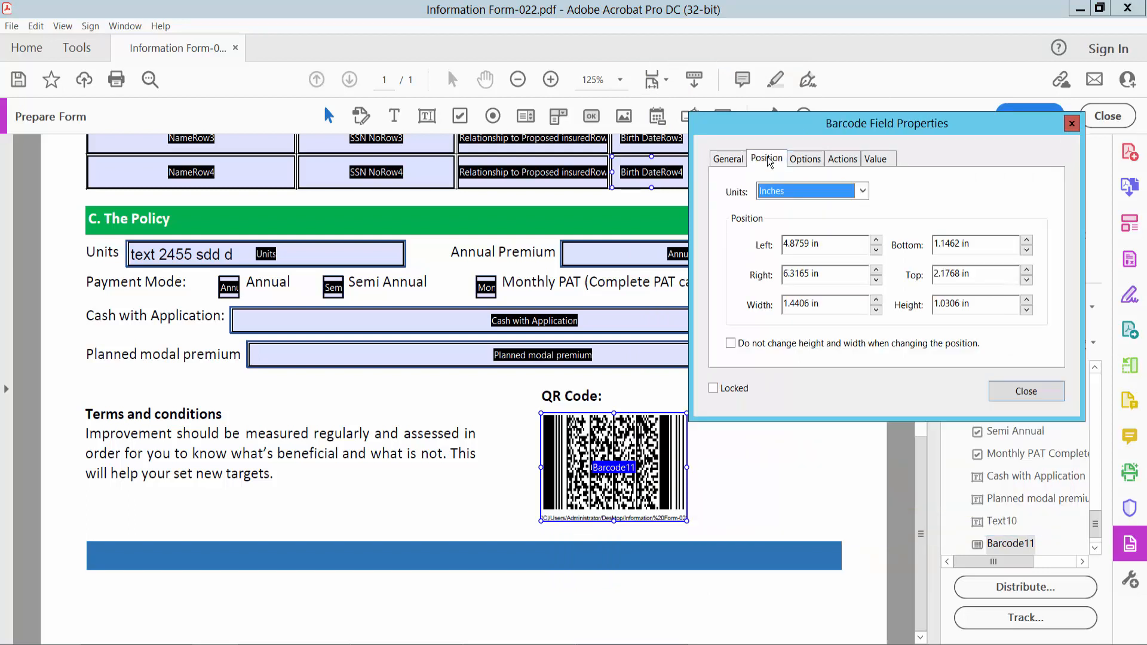
click(804, 158)
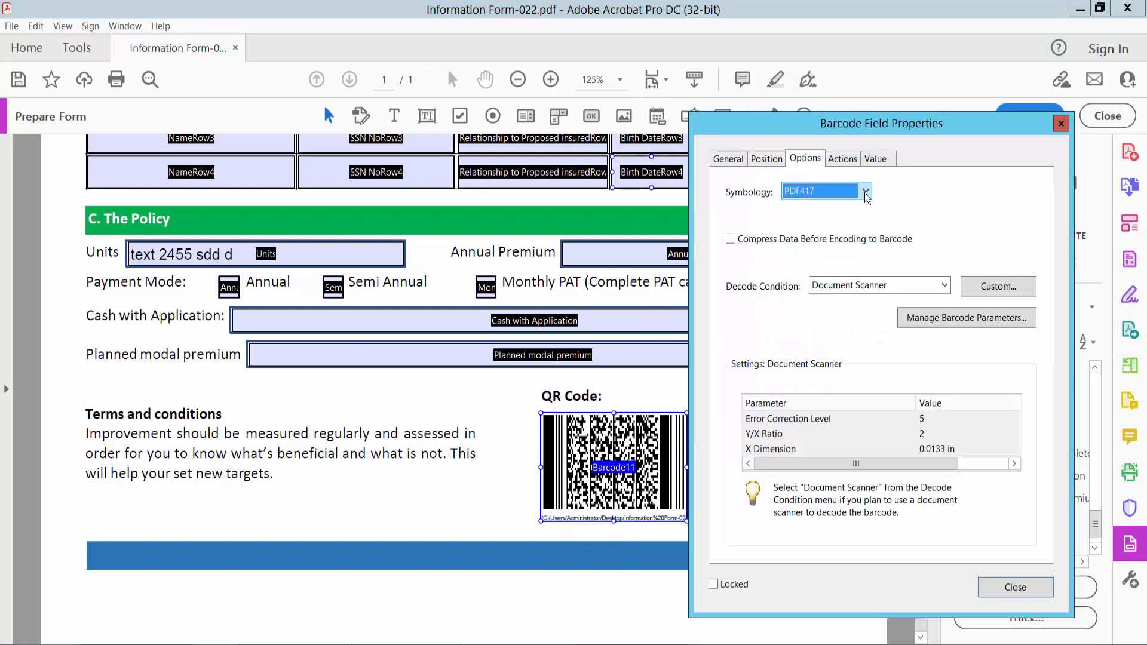
click(866, 191)
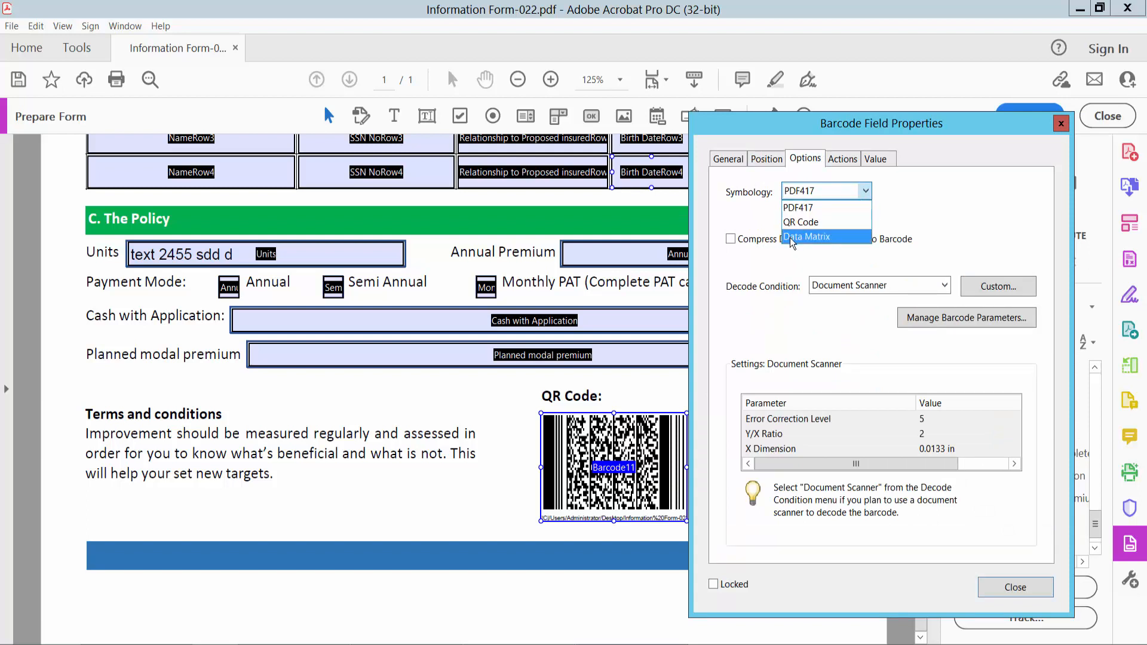
mouse_move(814, 244)
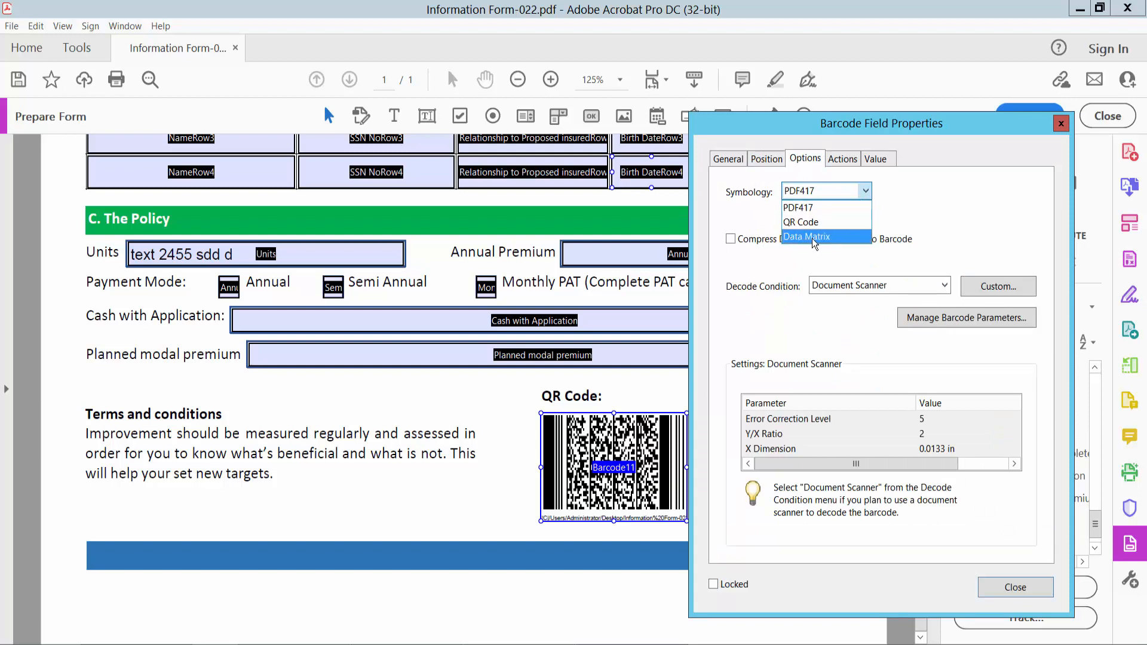
click(800, 222)
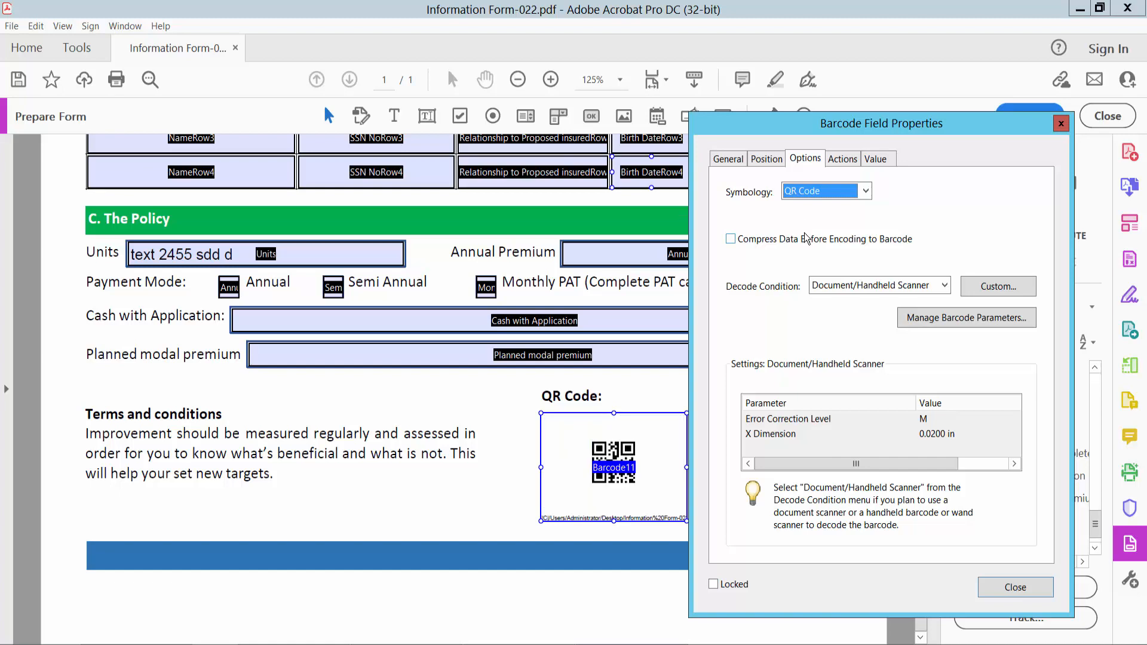
click(1014, 586)
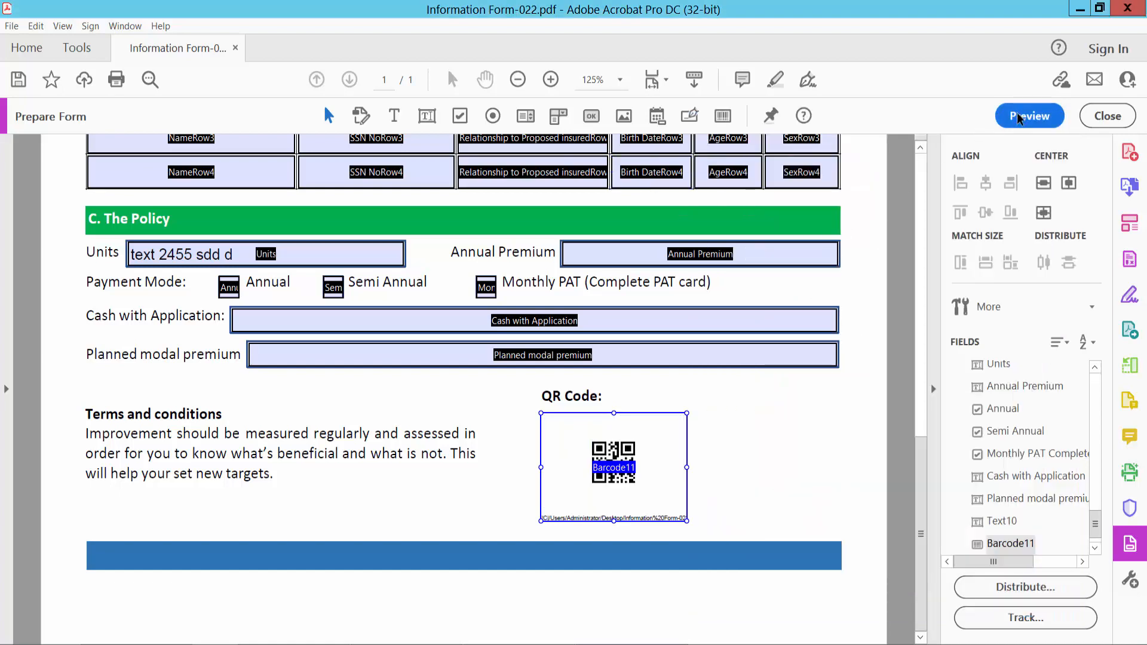
Preview the form at 100% zoom to inspect the QR code under the QR Code label.
click(1029, 116)
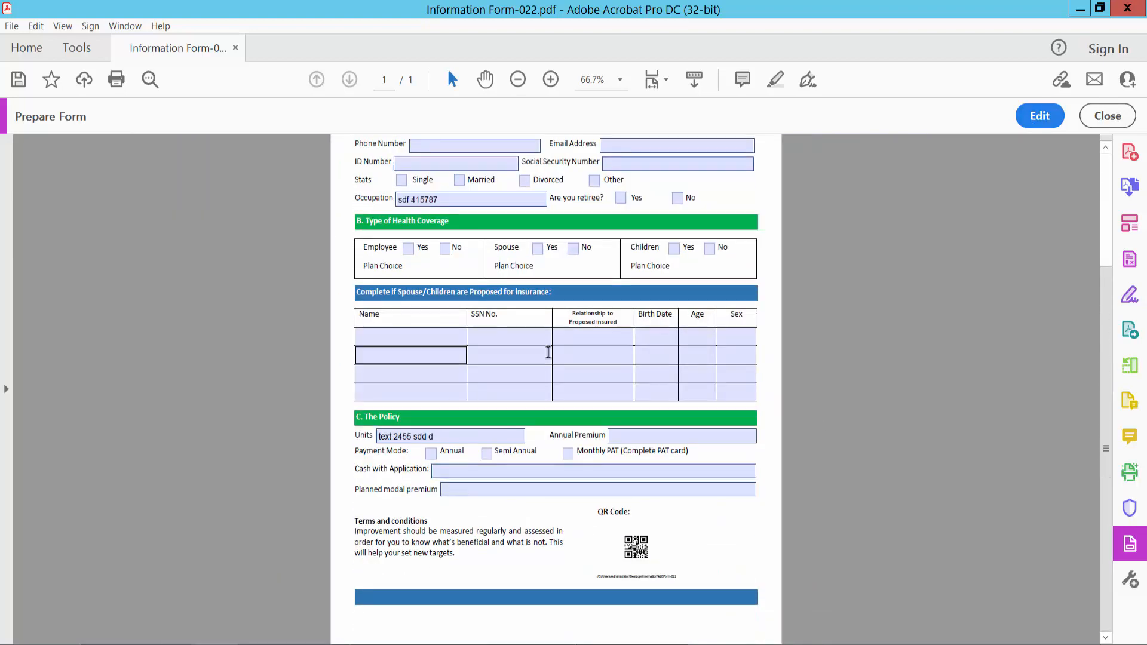
click(550, 79)
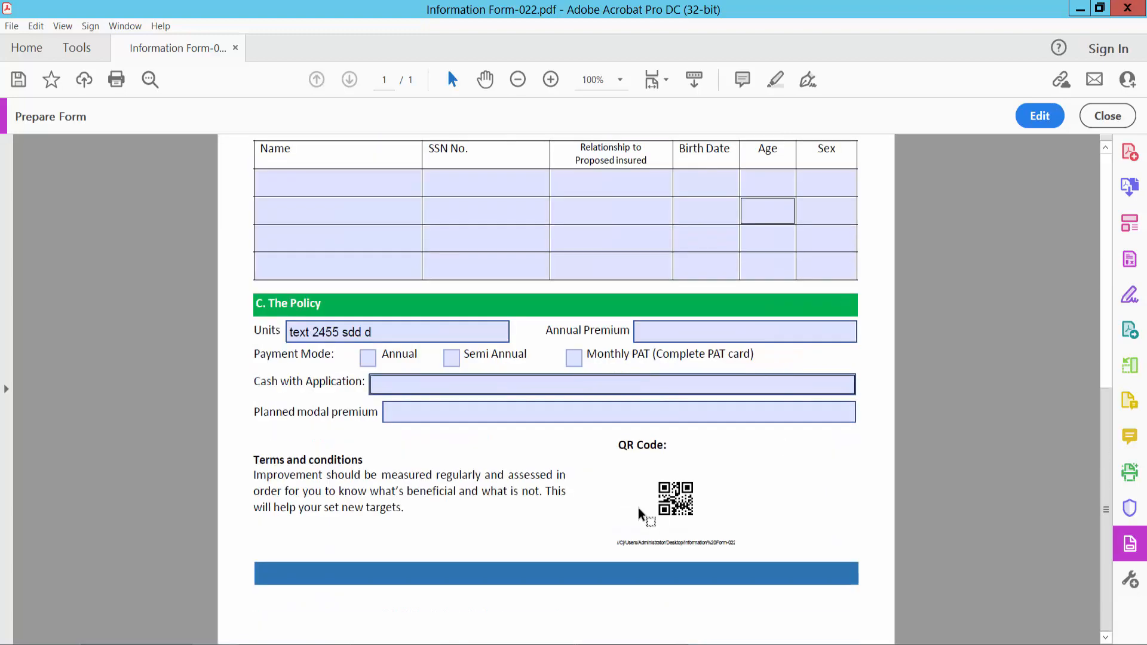